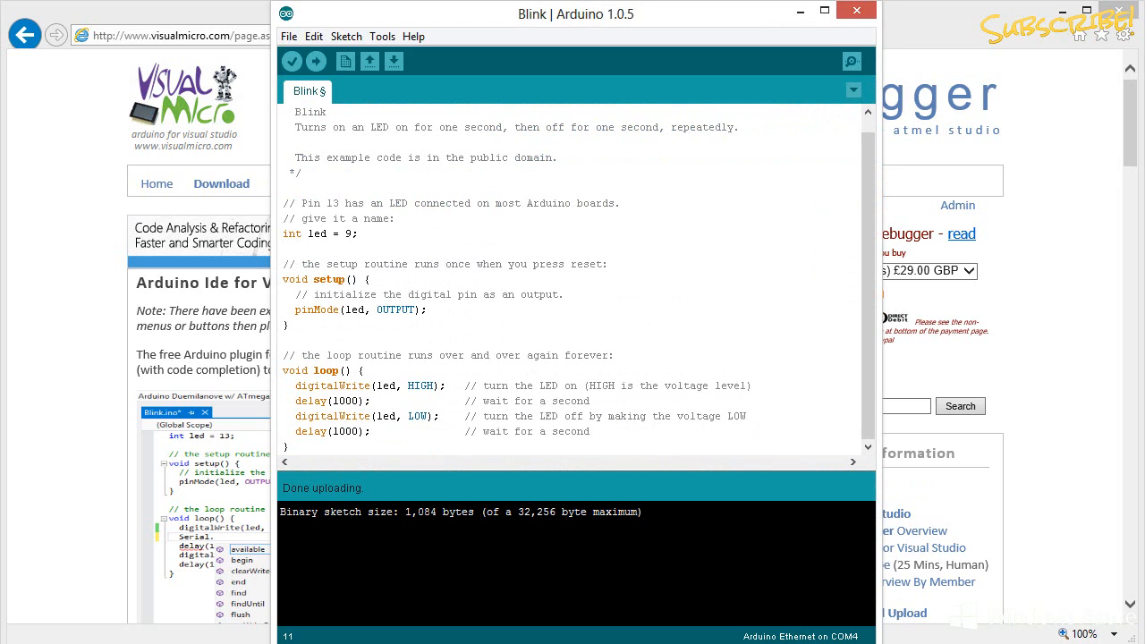
double_click(329, 279)
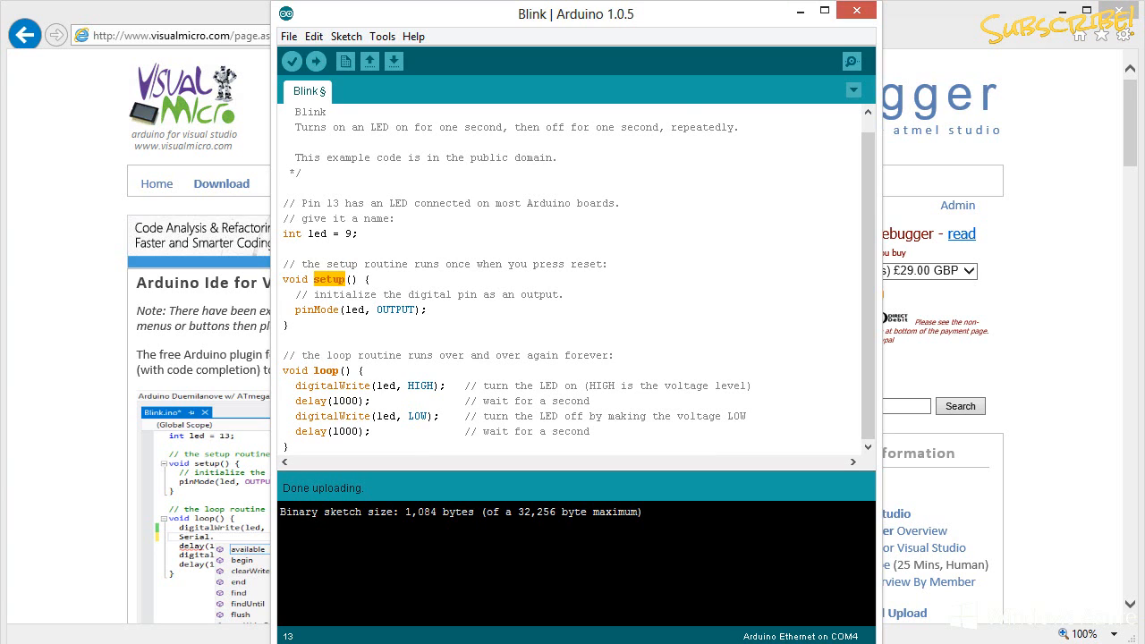
double_click(326, 370)
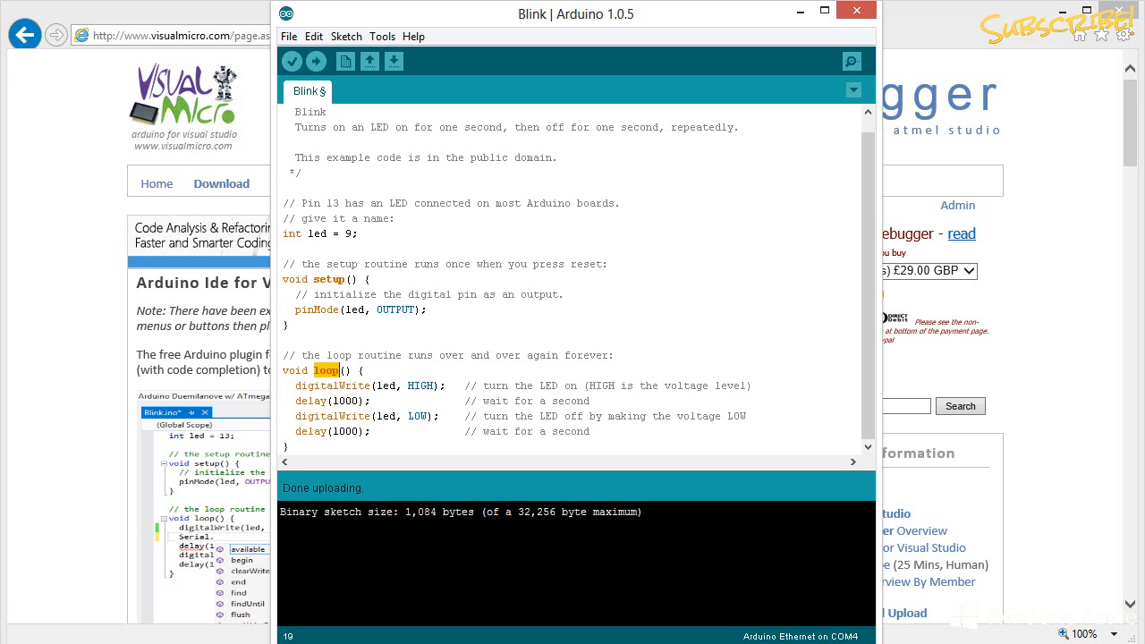